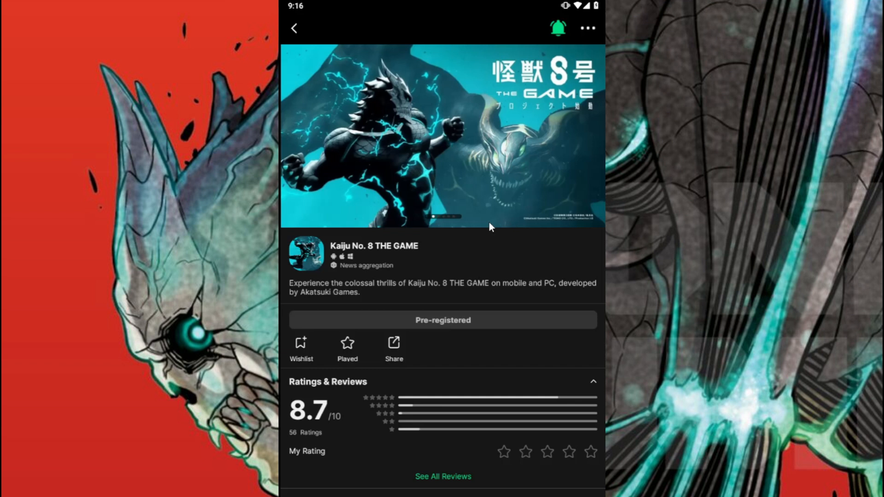
pyautogui.moveTo(479, 224)
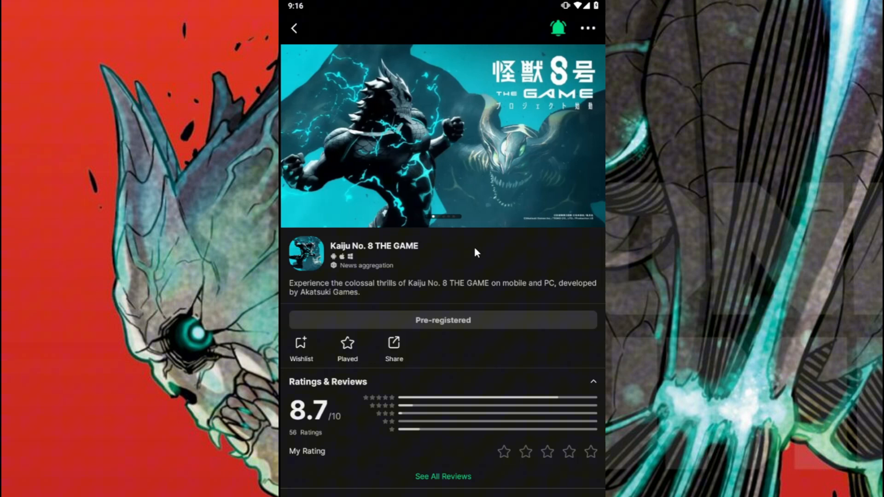
pyautogui.moveTo(356, 299)
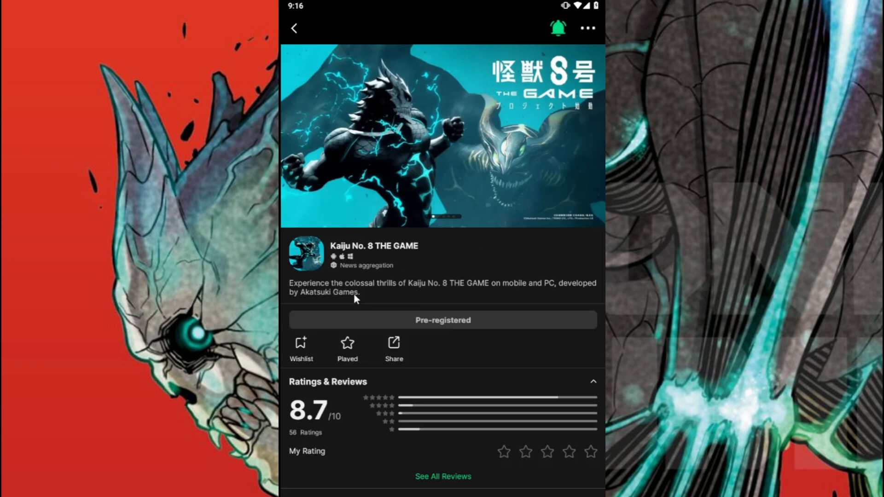
pyautogui.moveTo(433, 293)
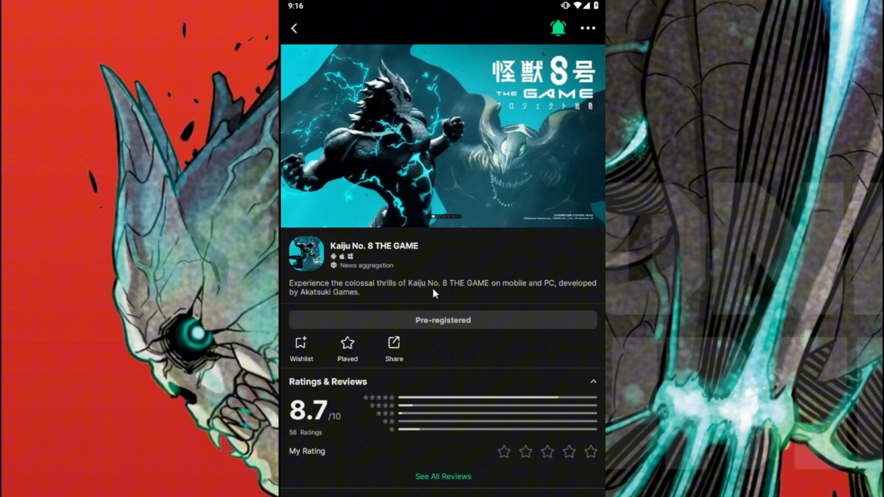
pyautogui.moveTo(418, 254)
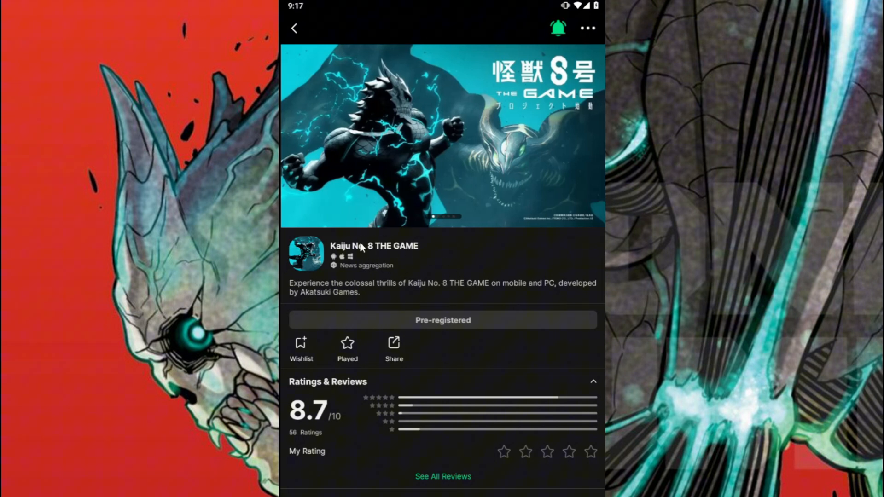
pyautogui.moveTo(448, 261)
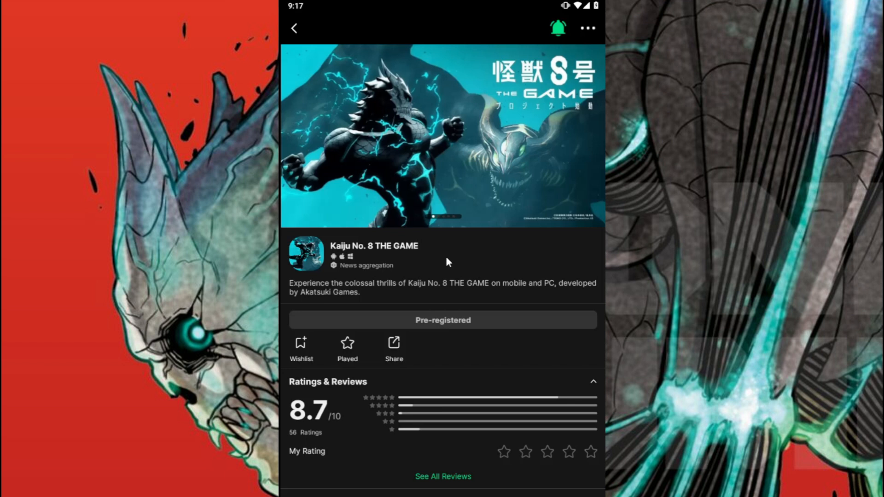
pyautogui.moveTo(499, 285)
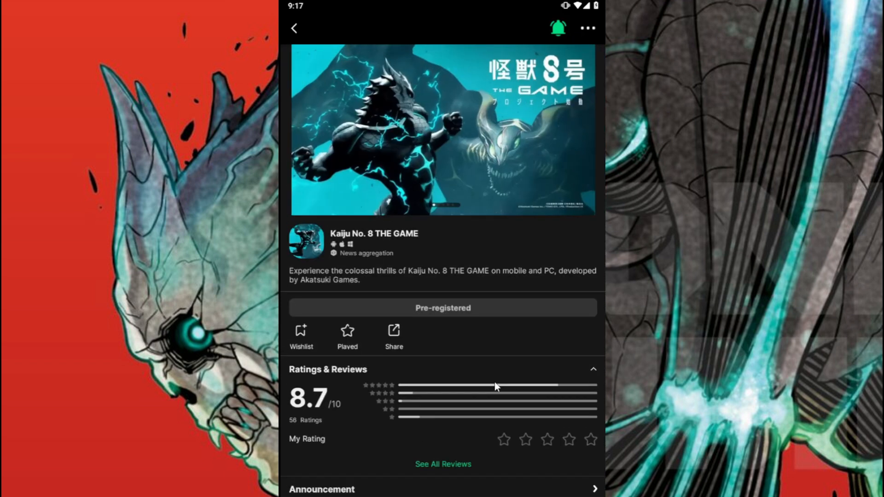
# View the Kaiju No. 8 THE GAME banner artwork in the full-screen gallery.
pyautogui.click(443, 130)
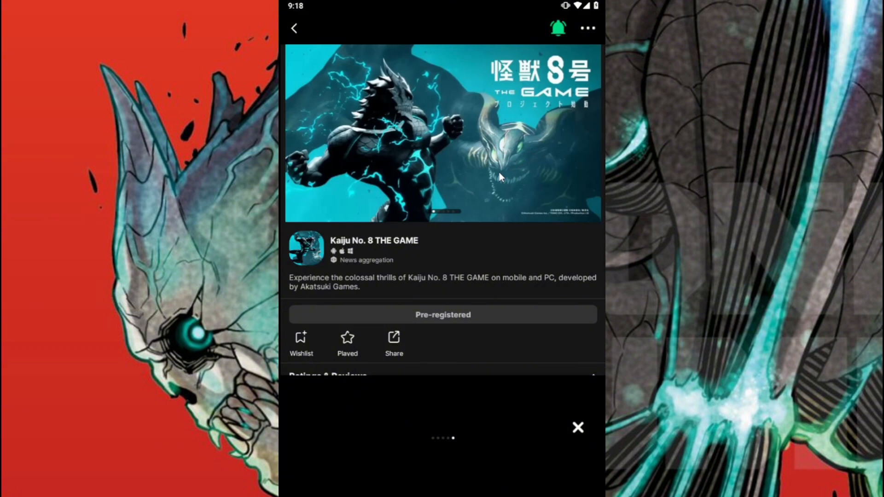
pyautogui.moveTo(489, 266)
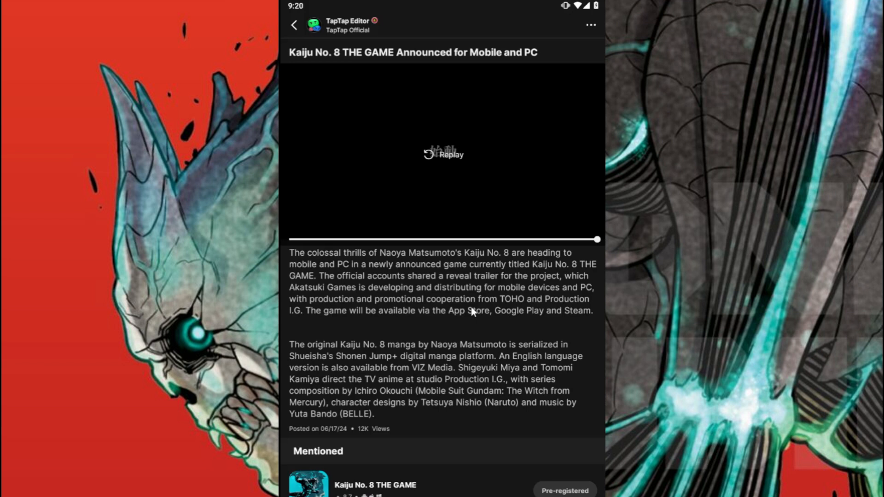
pyautogui.moveTo(441, 251)
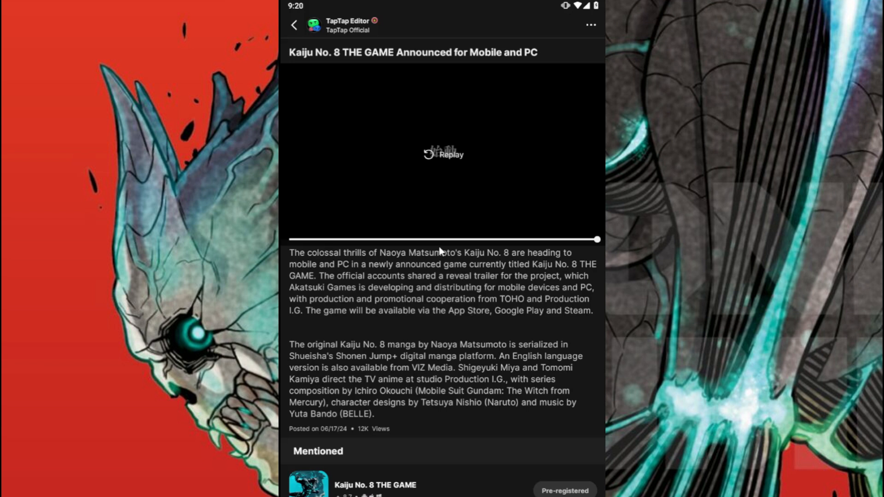
pyautogui.moveTo(489, 328)
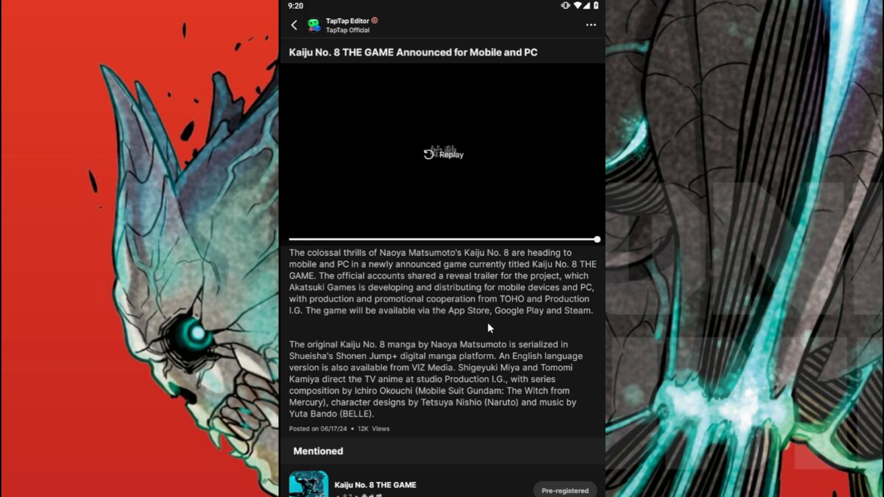
pyautogui.moveTo(424, 414)
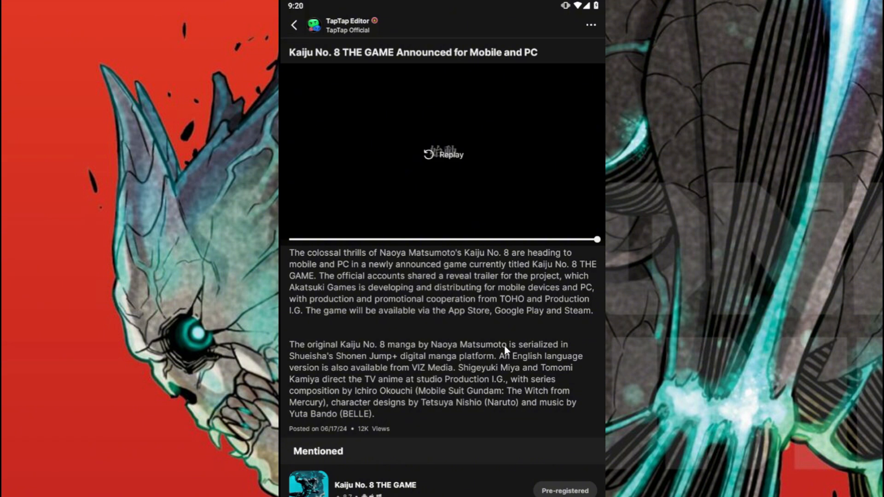
pyautogui.moveTo(534, 384)
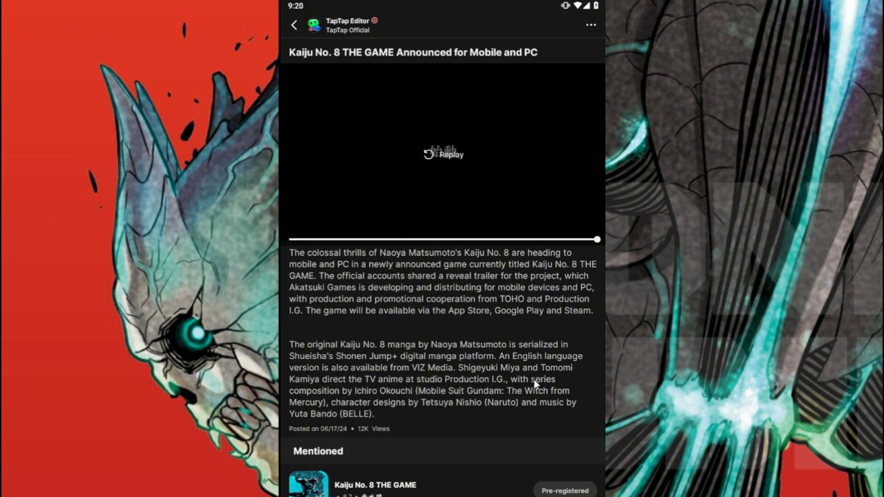
pyautogui.moveTo(483, 406)
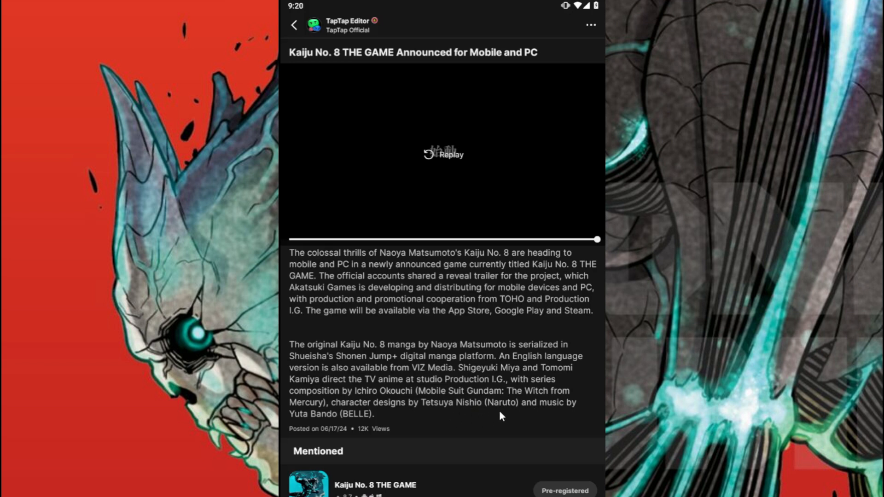
pyautogui.moveTo(489, 419)
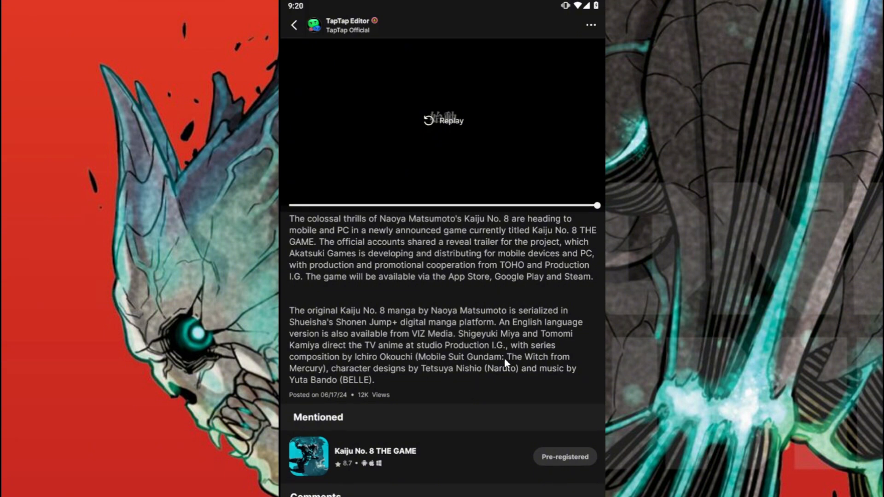
pyautogui.moveTo(365, 322)
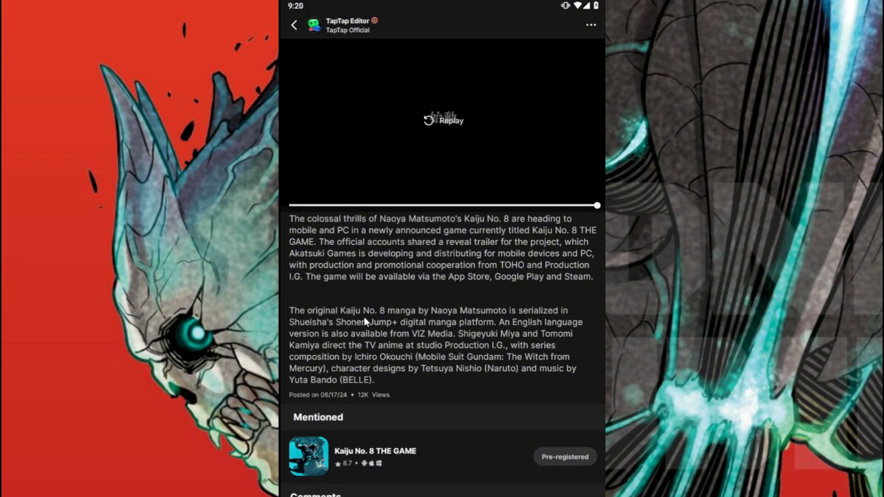
pyautogui.moveTo(455, 282)
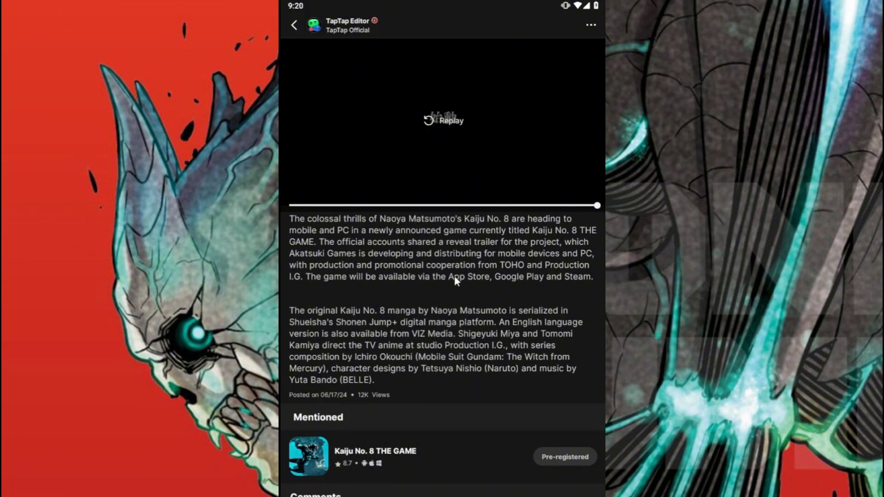
pyautogui.moveTo(440, 277)
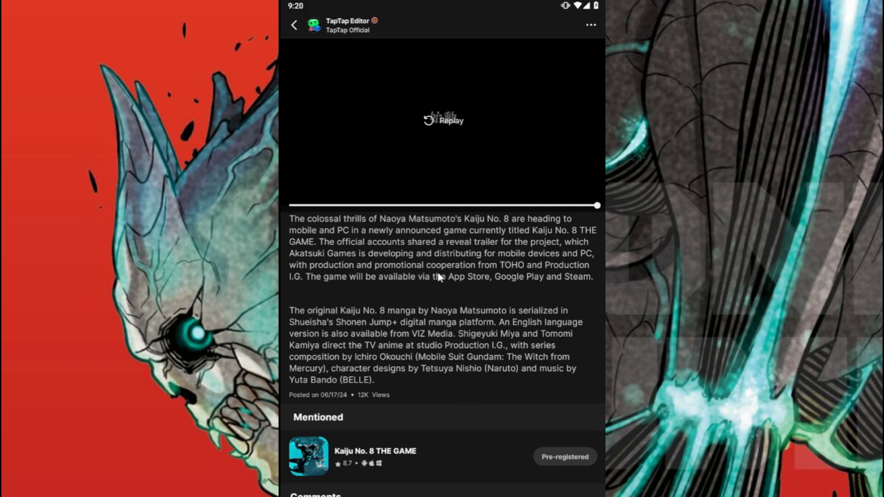
pyautogui.moveTo(510, 306)
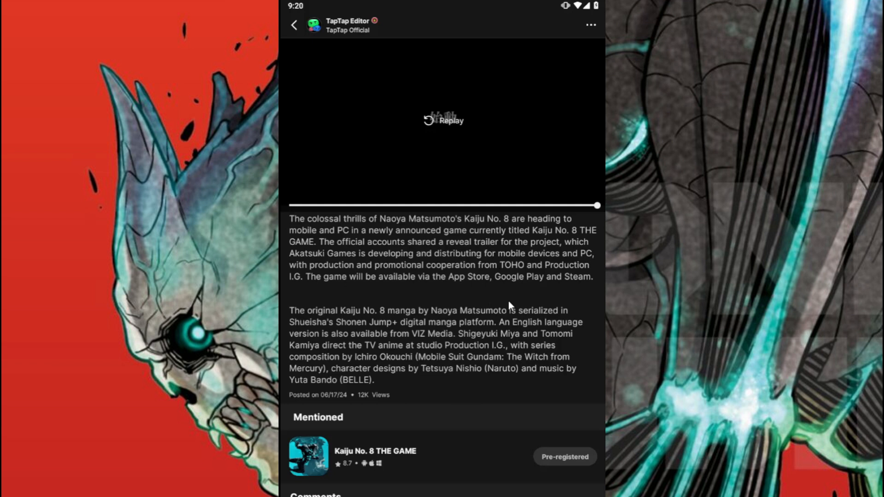
pyautogui.moveTo(531, 297)
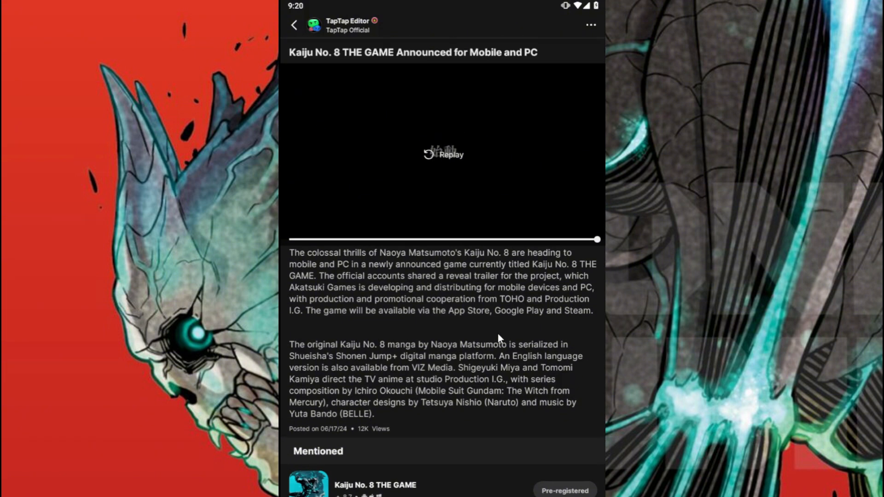
pyautogui.moveTo(478, 416)
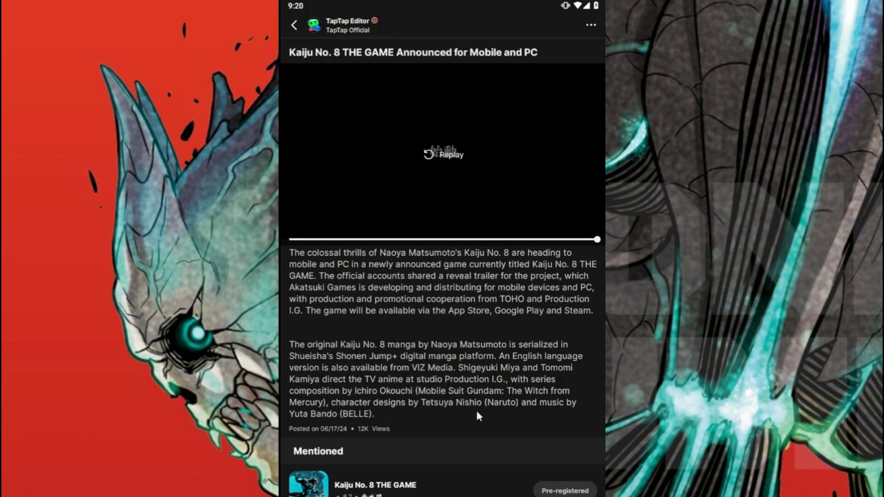
# Scroll down the announcement article toward the Comments section.
pyautogui.scroll(-3)
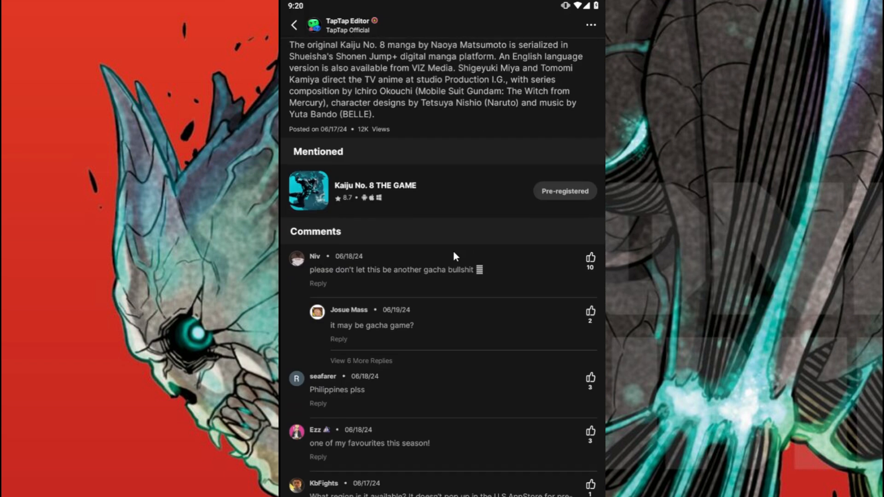
pyautogui.scroll(-3)
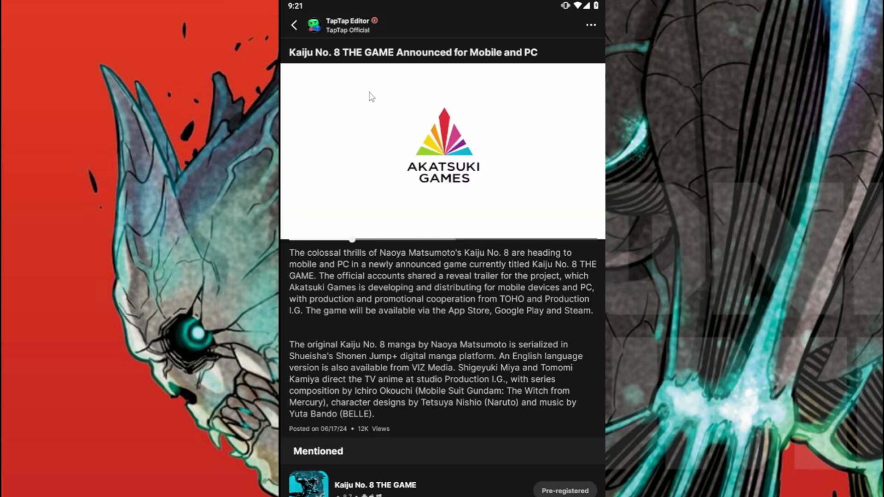
pyautogui.hscroll(-3)
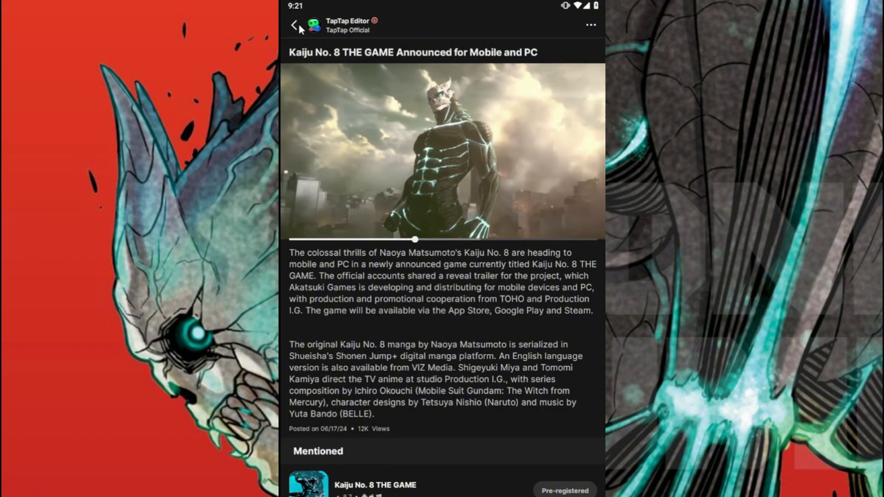
# Go back from the article to the Following feed listing the Kaiju No. 8 posts.
pyautogui.click(293, 25)
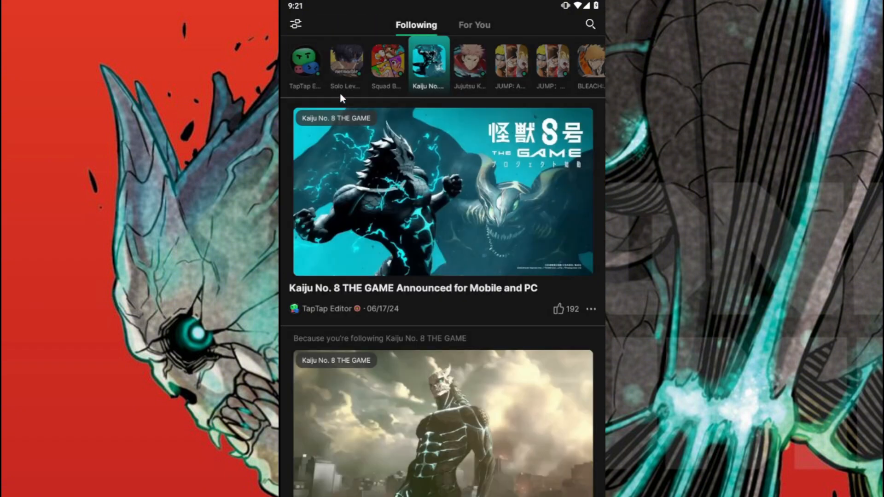
pyautogui.moveTo(483, 72)
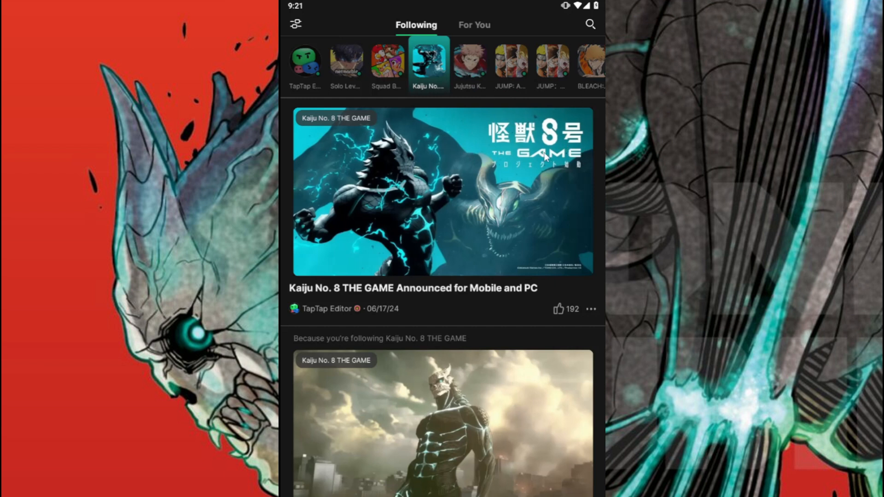
pyautogui.moveTo(428, 157)
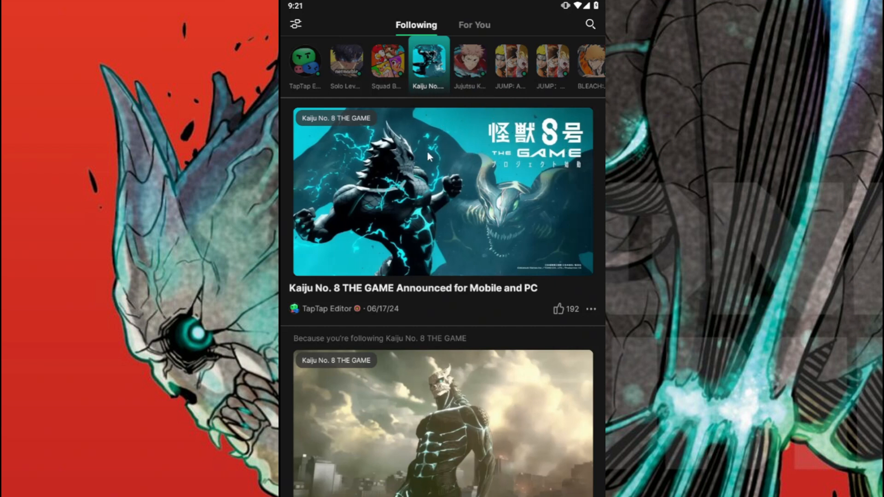
pyautogui.moveTo(461, 120)
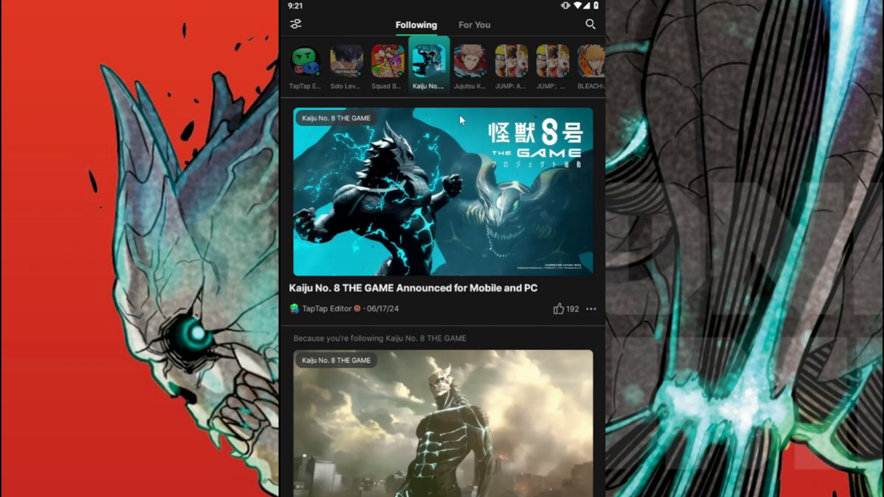